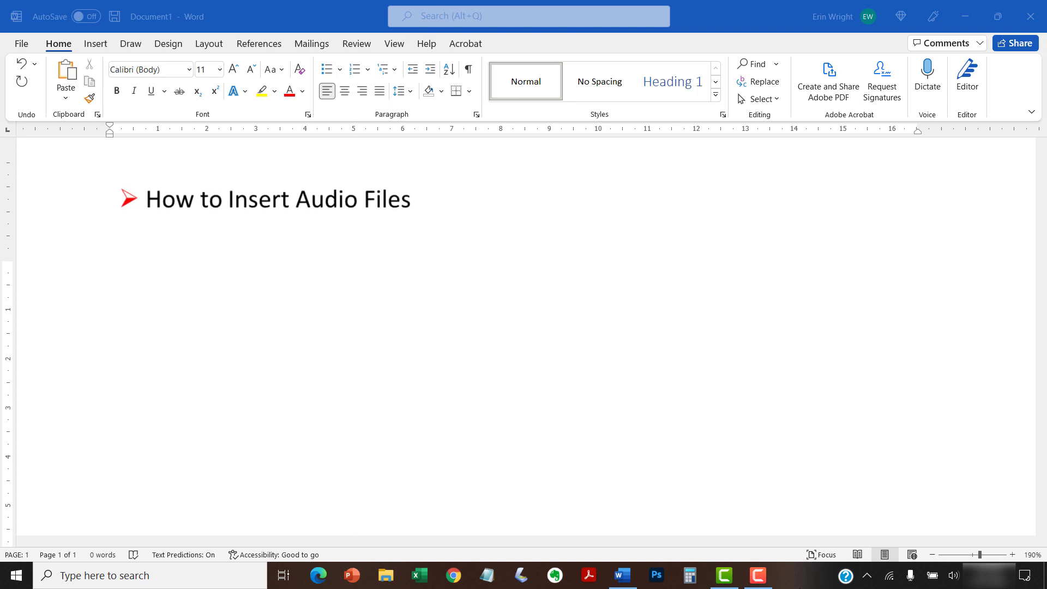
- Enter the line 'This is a fun song:' as the document's only text
text(How to Play Audio Files)
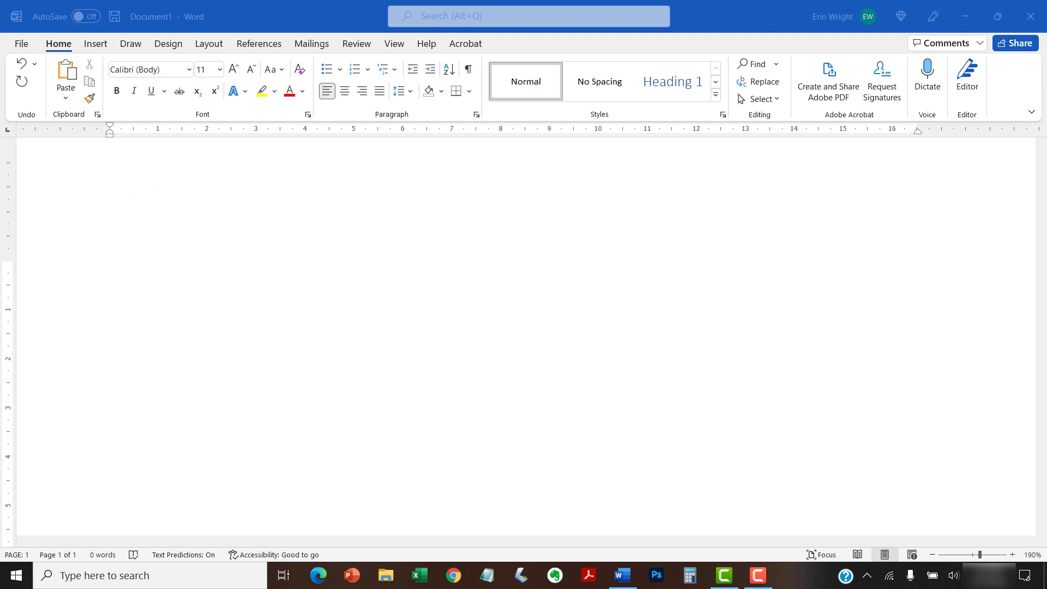
text(✓ Word for Microsoft 365)
text(This is a fun song:)
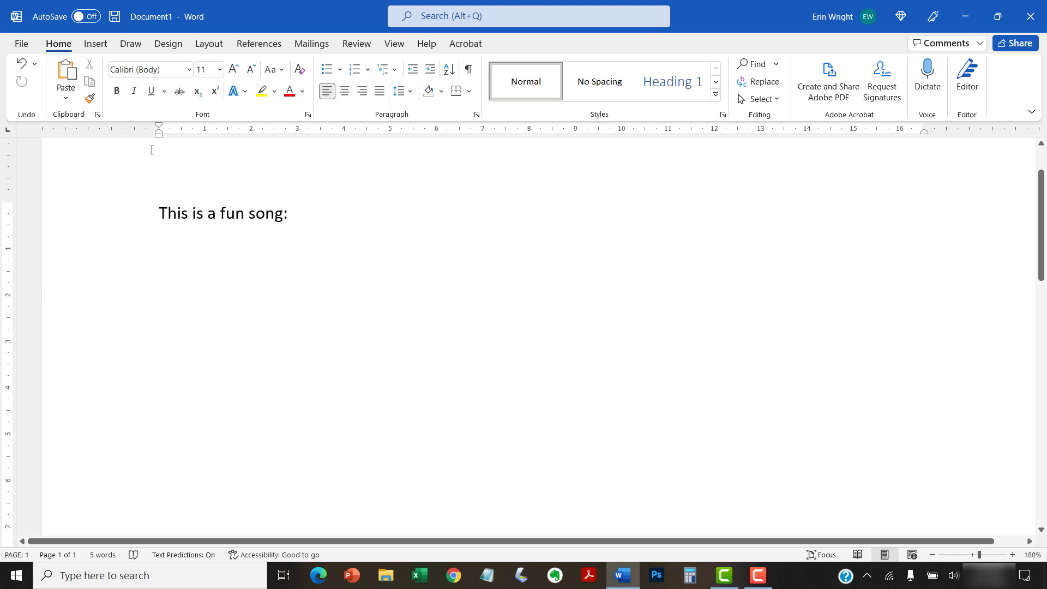
- From the empty line below the sentence, bring up the Object dialog on Create from File
click(159, 251)
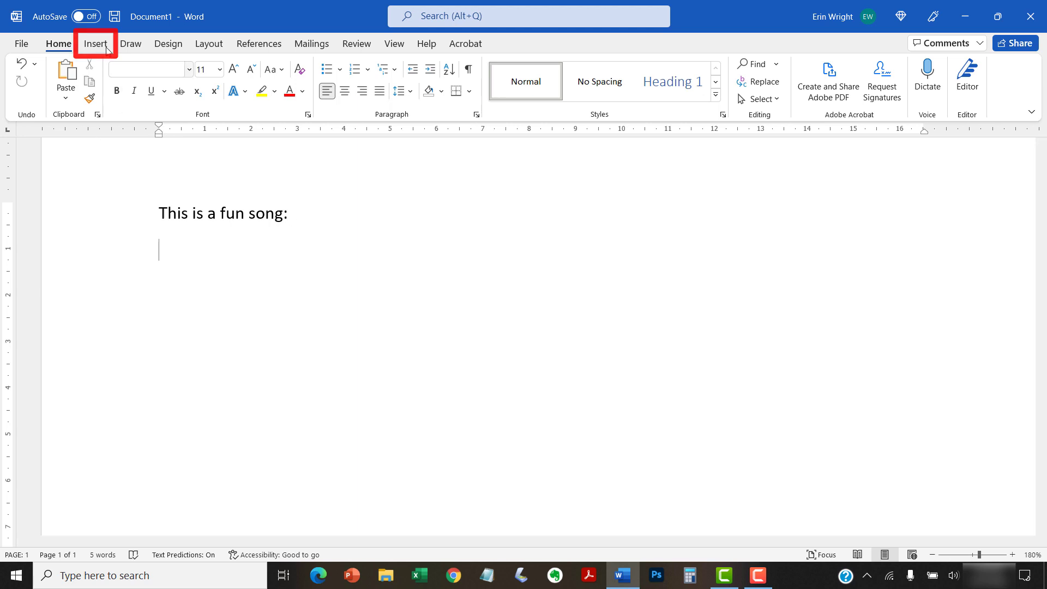
click(95, 44)
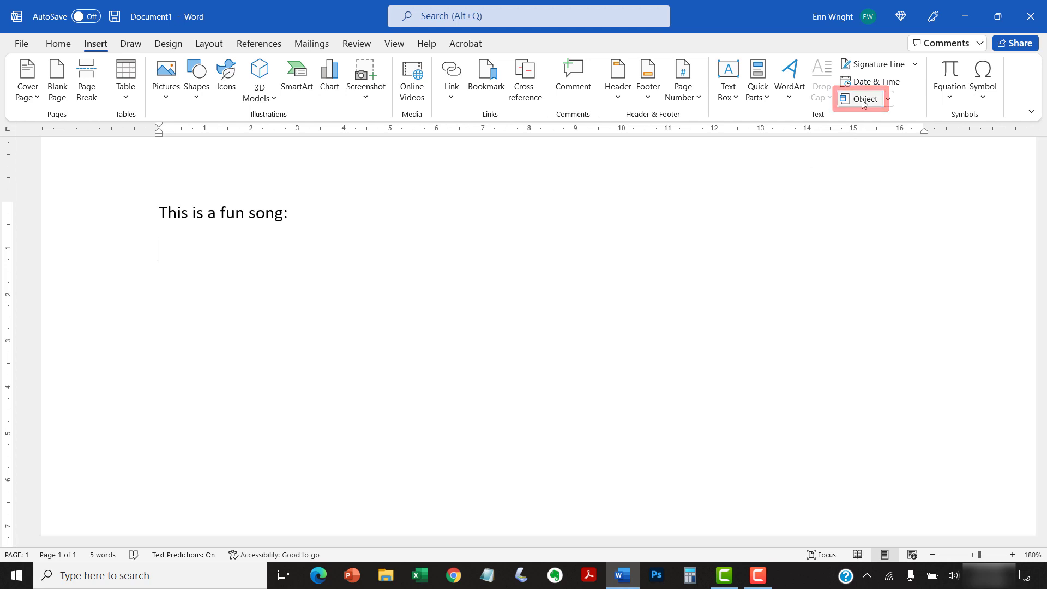
click(861, 99)
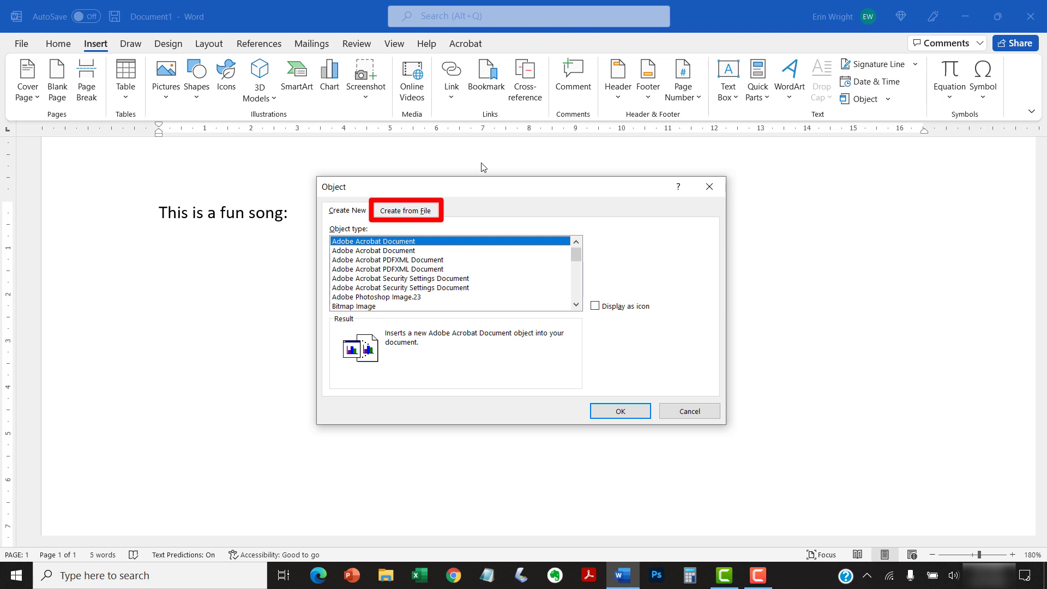
mouse_move(474, 170)
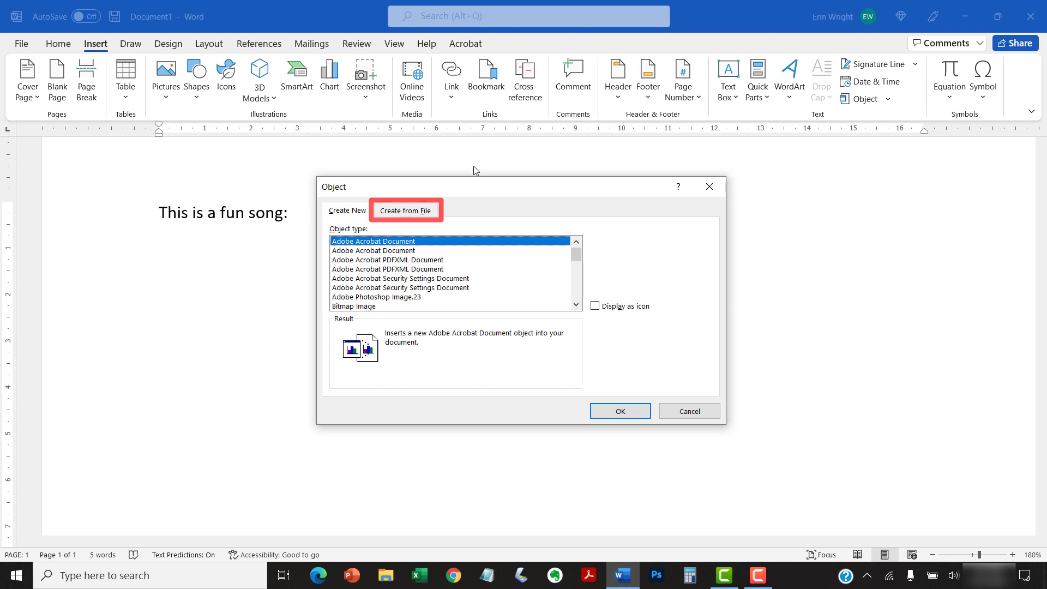
click(406, 211)
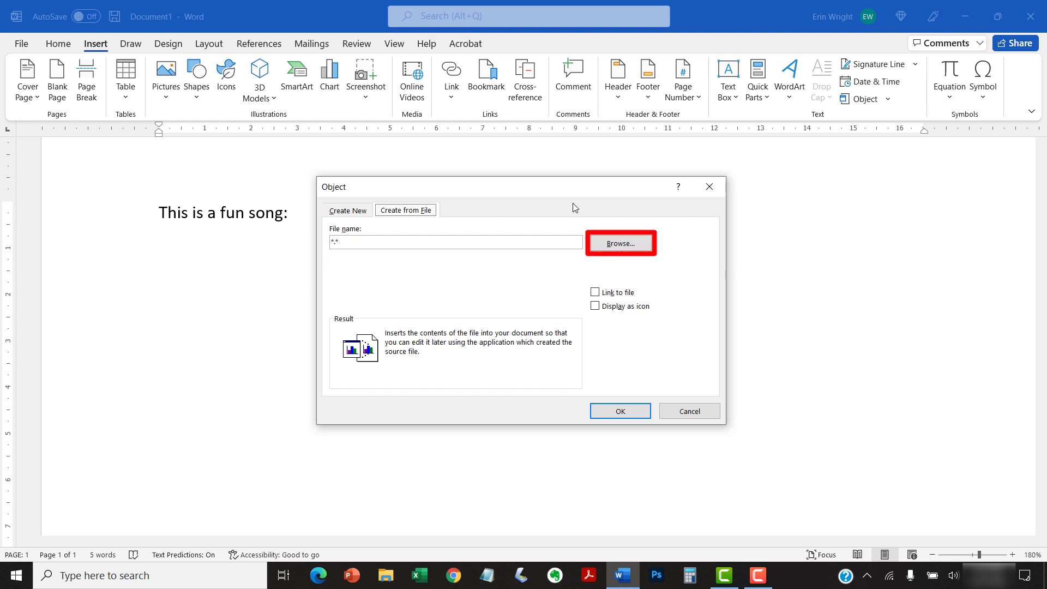
- Browse to the Desktop and choose the Salt Creek MP3 as the file to insert
click(619, 242)
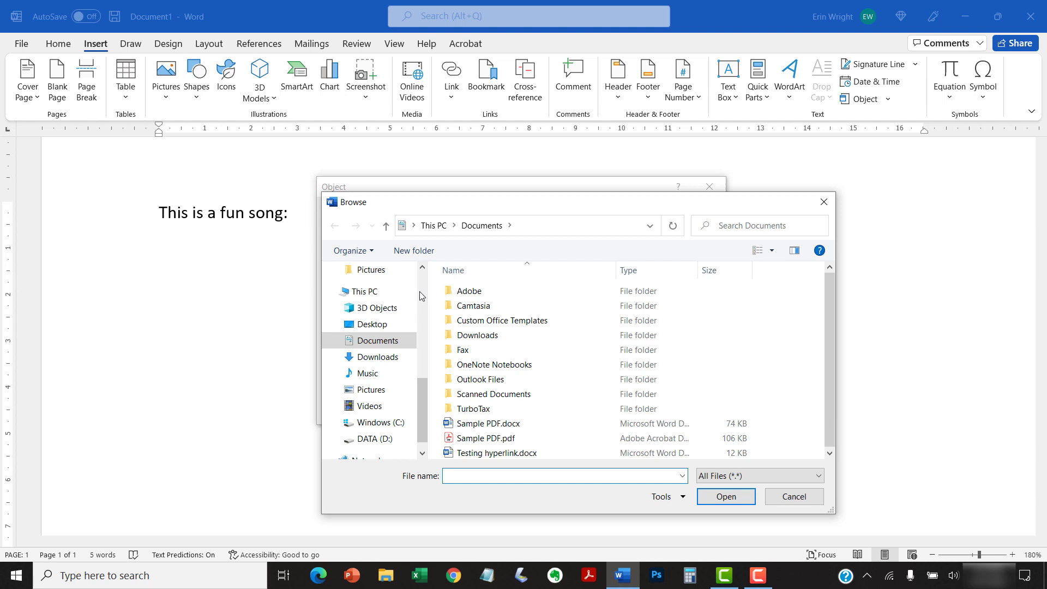
click(371, 323)
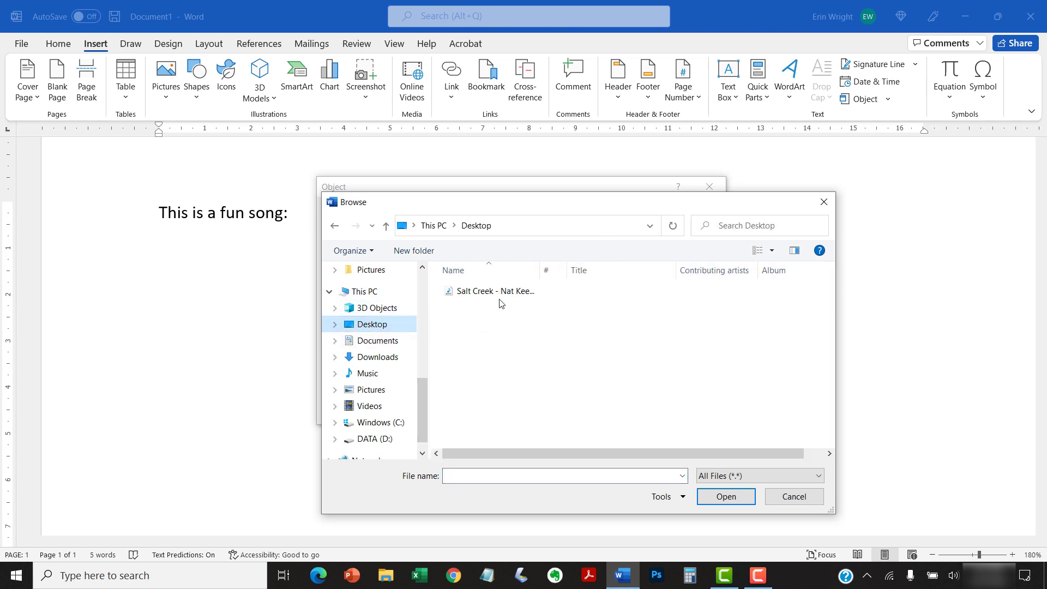
click(494, 290)
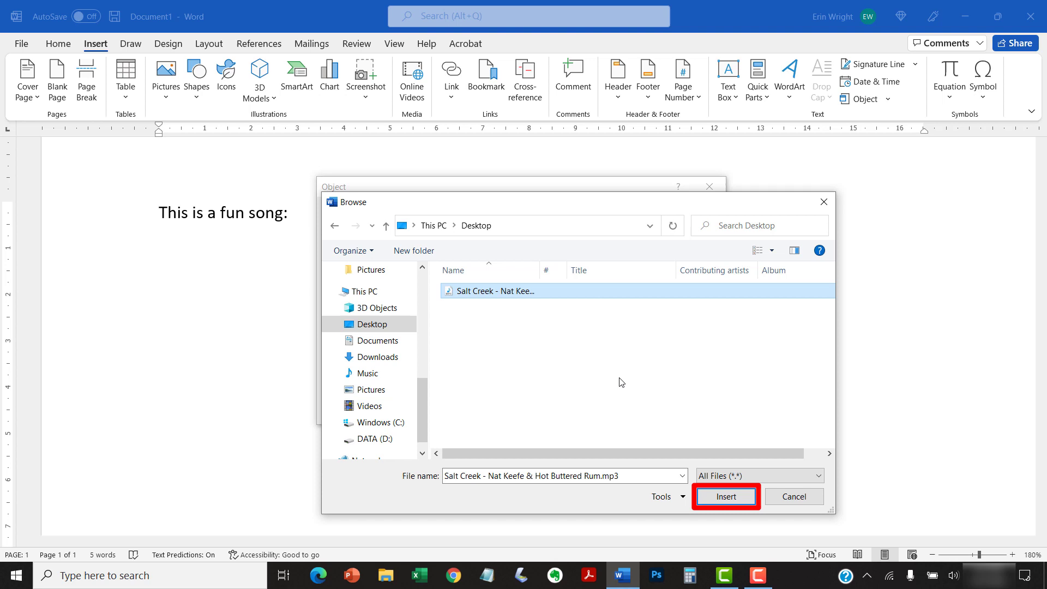
click(725, 496)
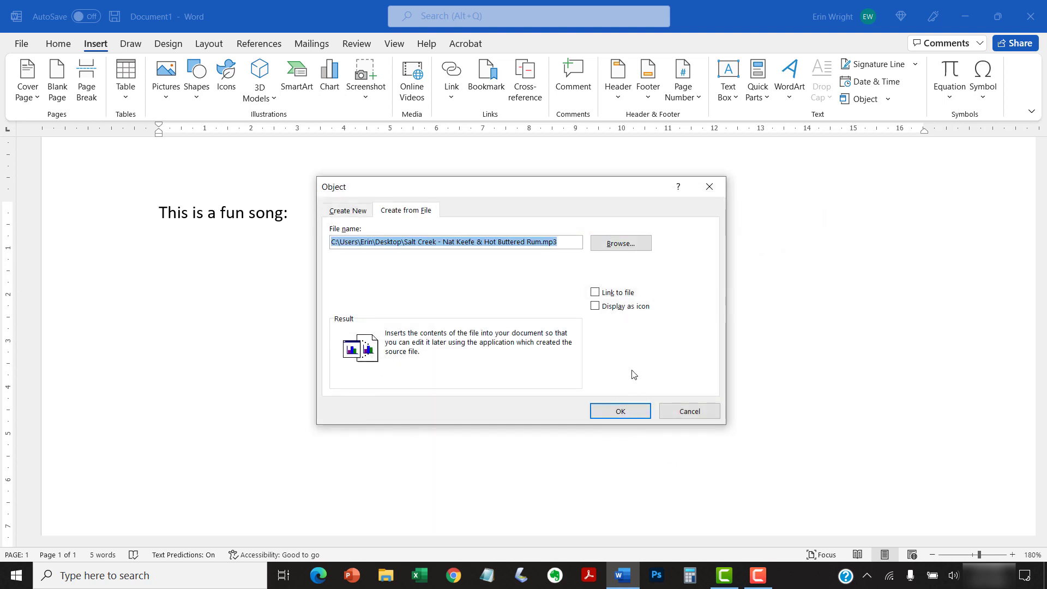
mouse_move(591, 341)
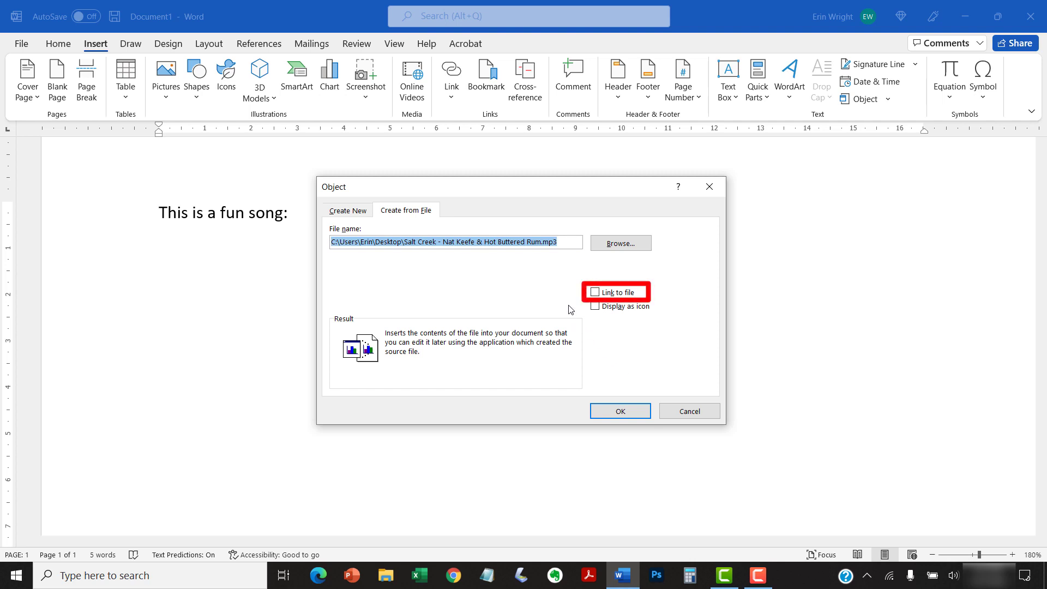
mouse_move(576, 305)
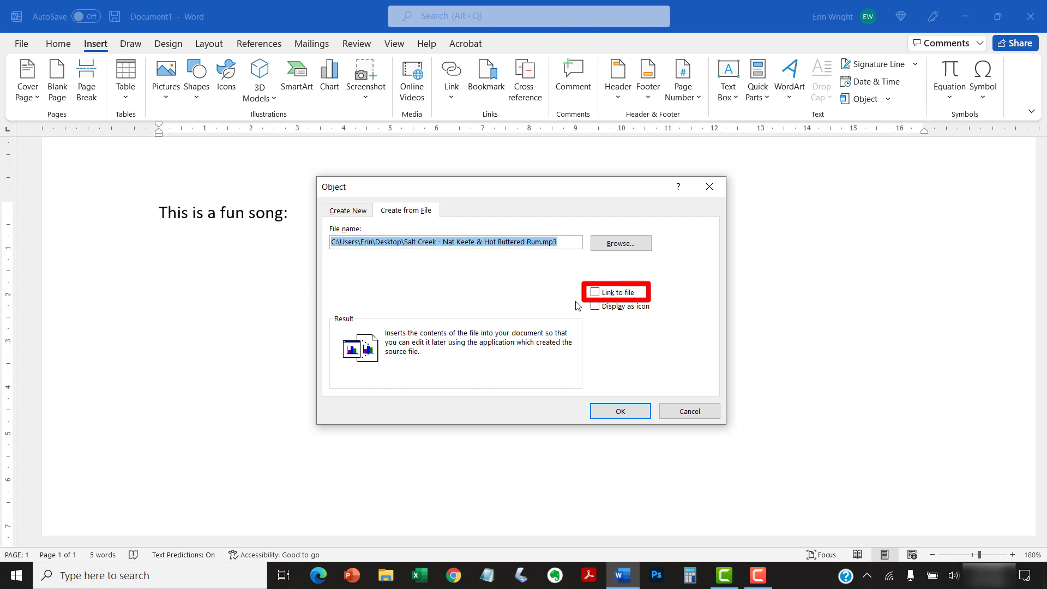
- Turn on Link to file for the Salt Creek MP3
click(596, 292)
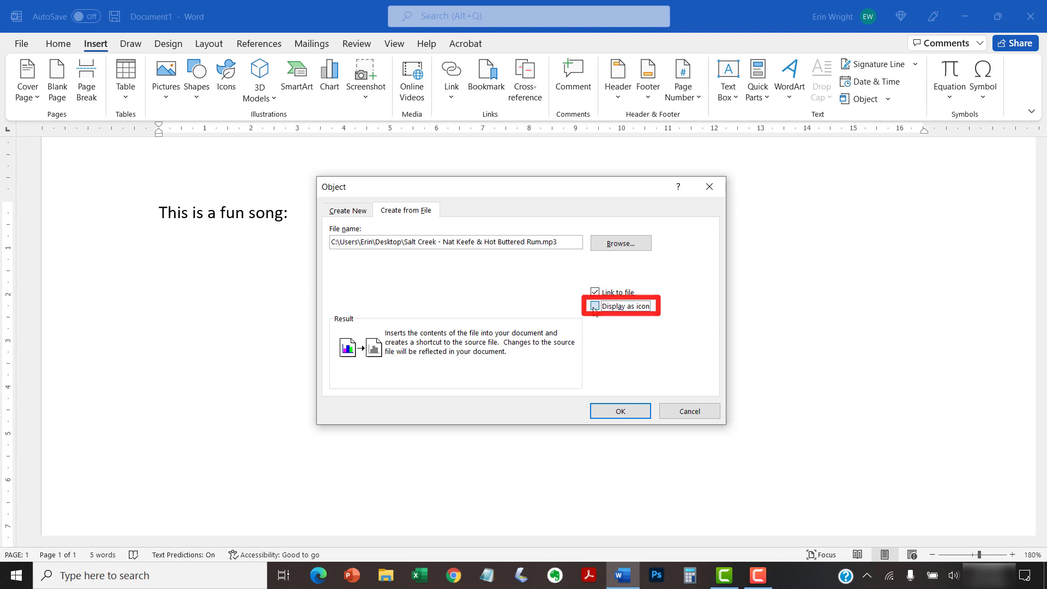
- Turn on Display as icon and bring up the Change Icon dialog
click(595, 305)
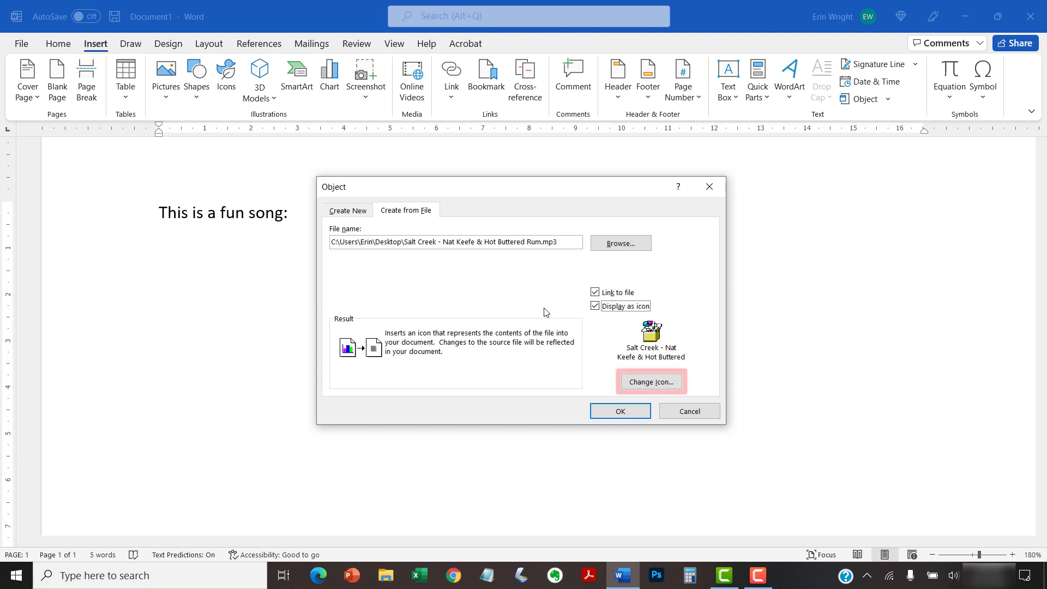
mouse_move(651, 382)
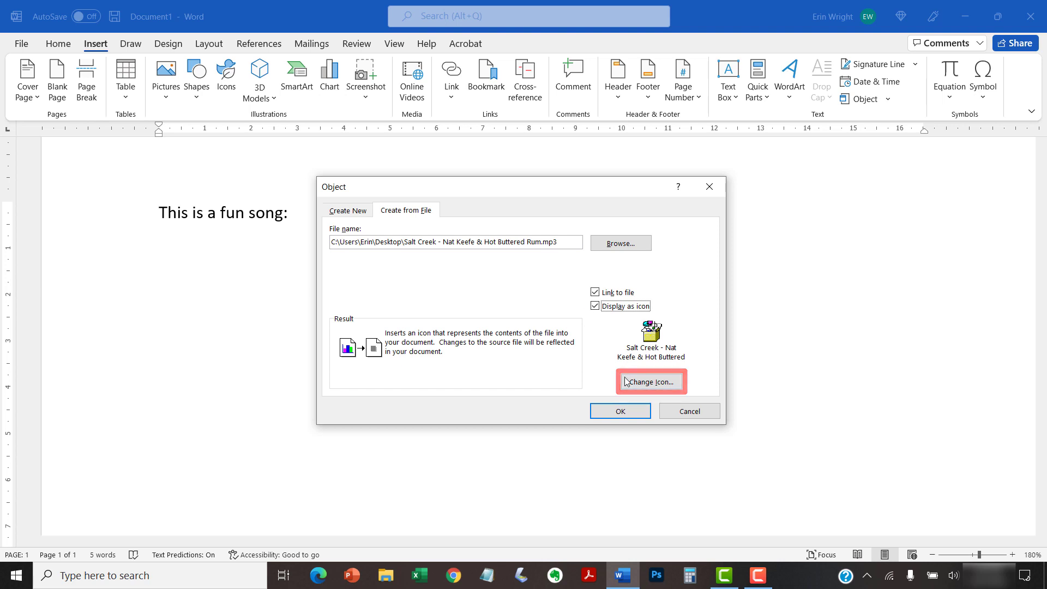
click(649, 381)
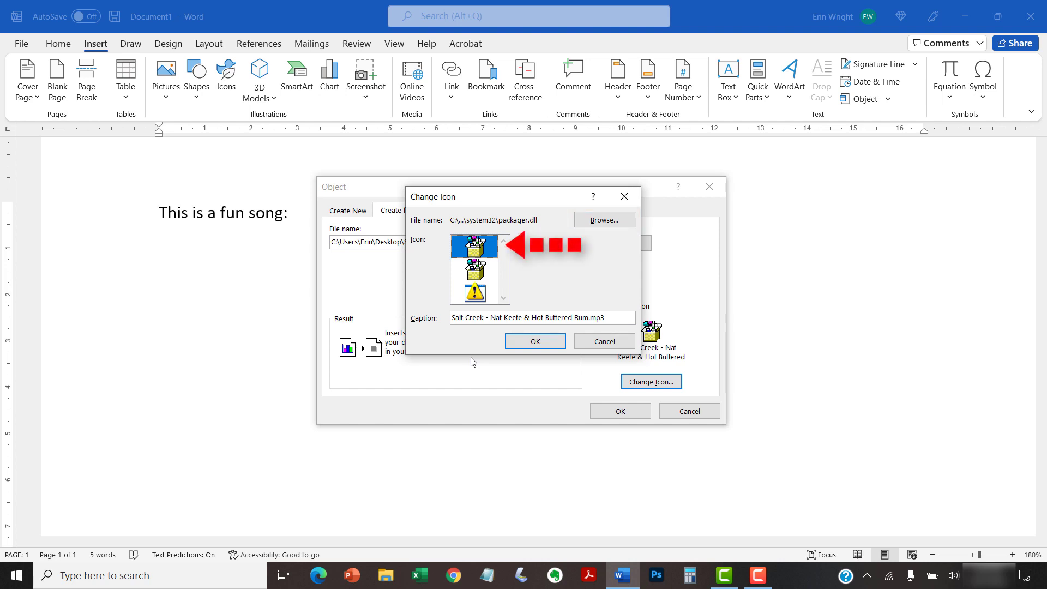
mouse_move(483, 331)
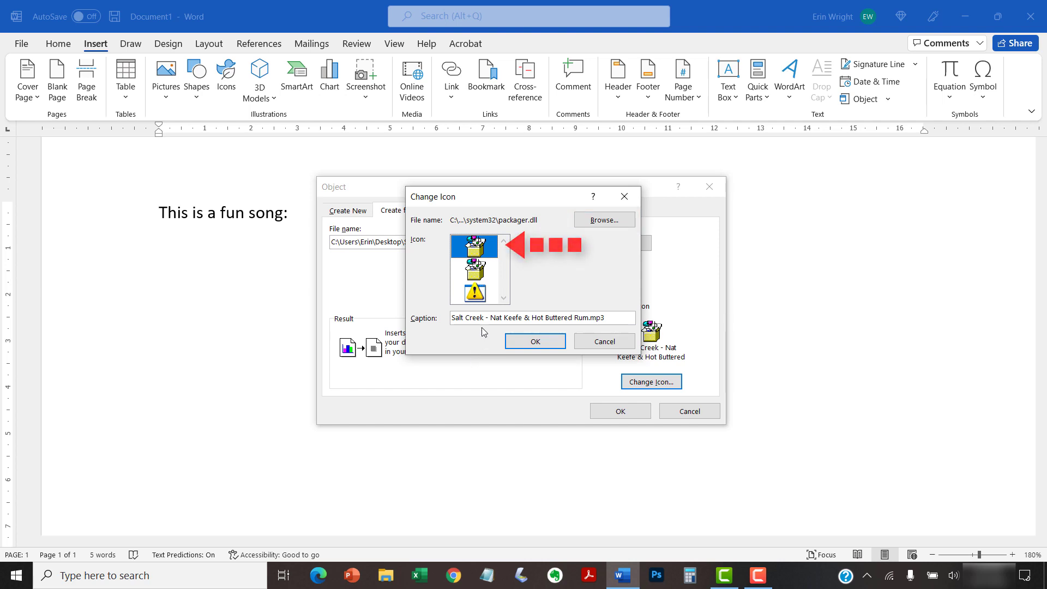
- Replace the icon caption with 'Salt Creek' and confirm it
click(541, 318)
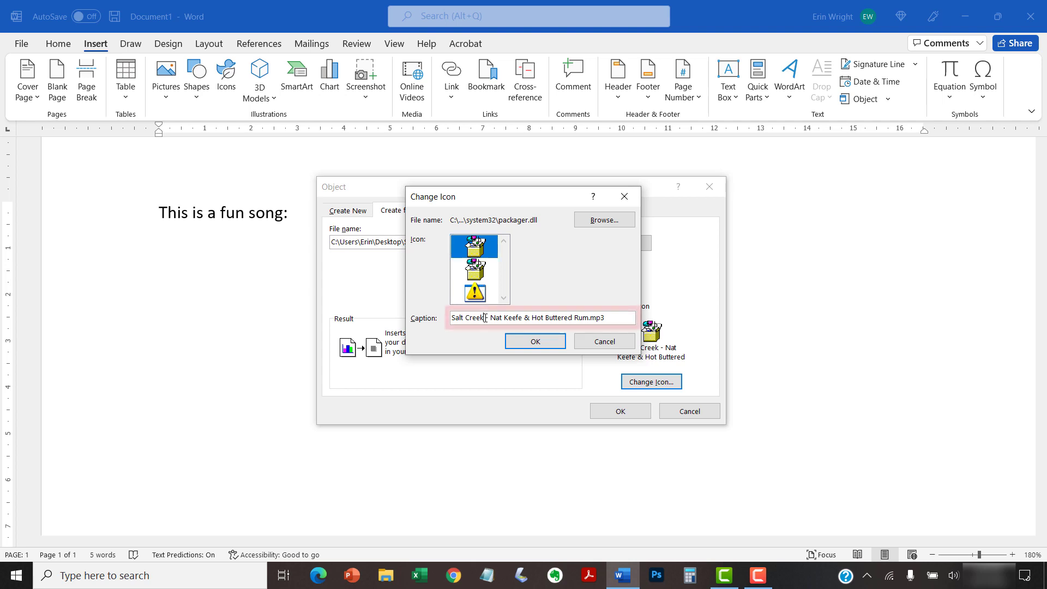
triple_click(542, 318)
text(S)
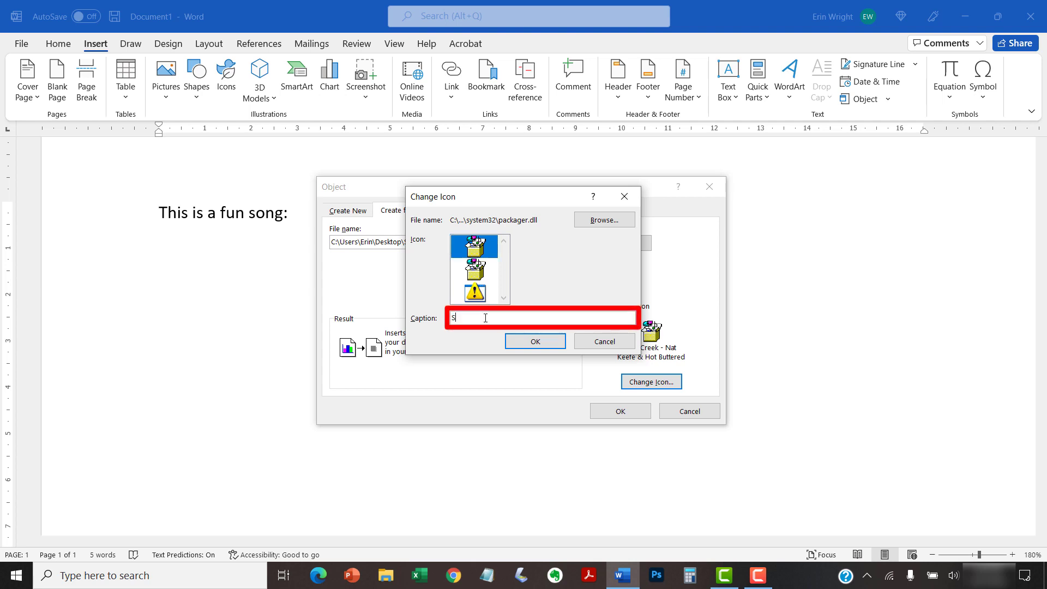
text(alt Cre)
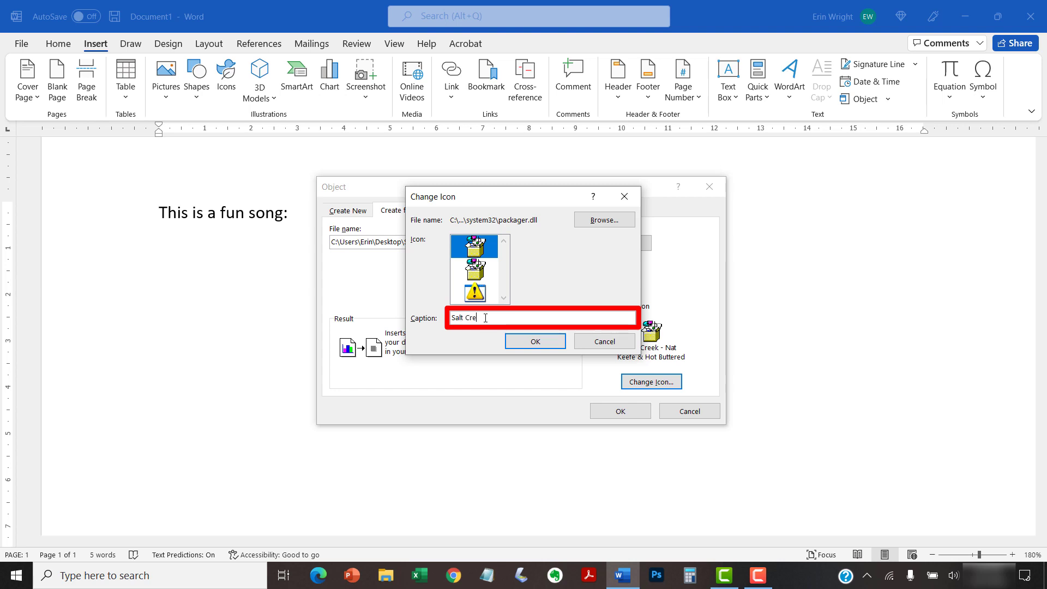
text(ek)
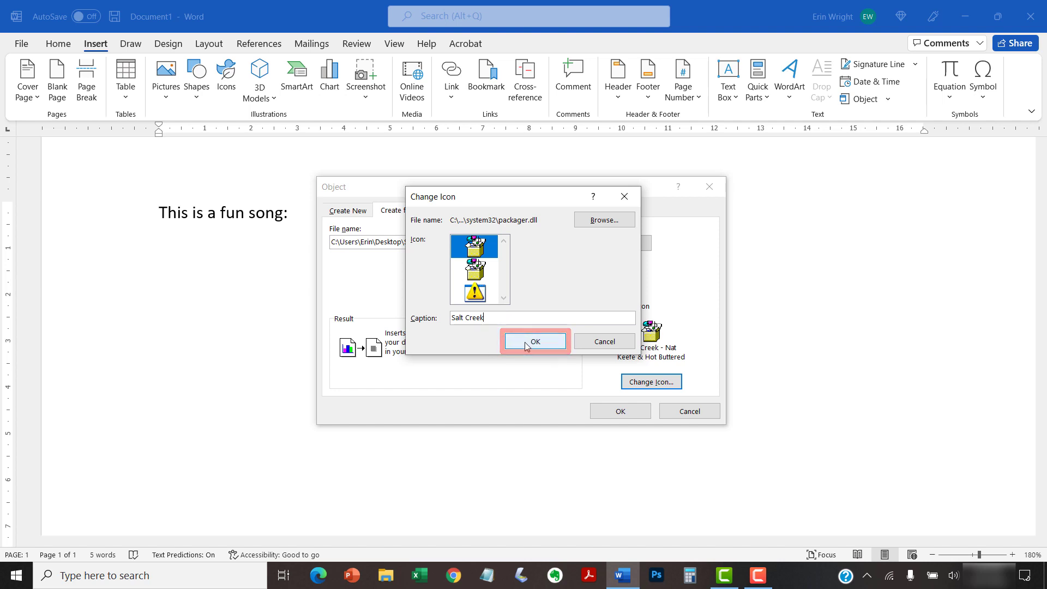
click(535, 341)
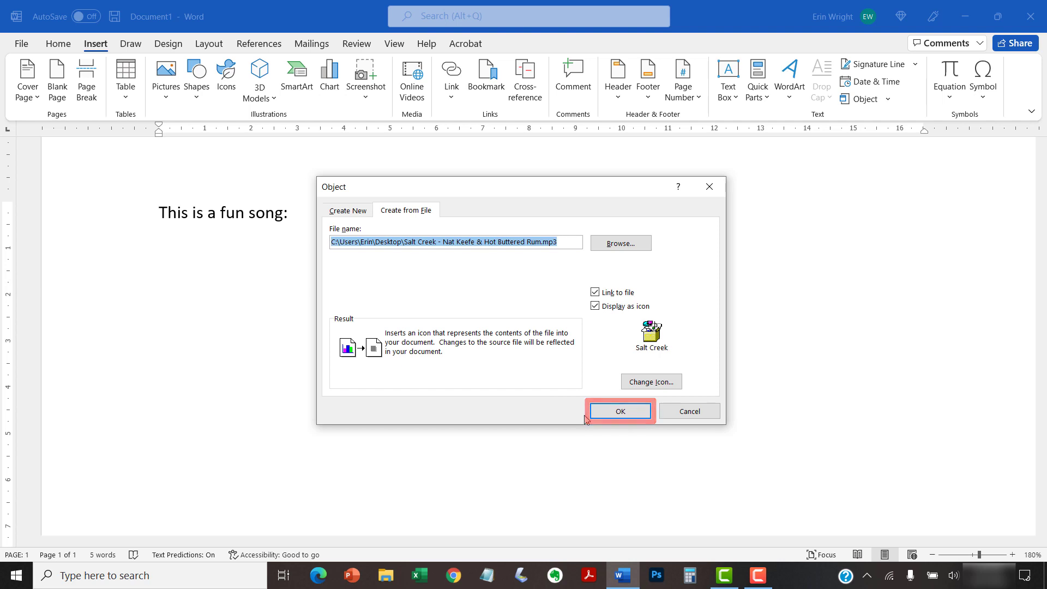
- Insert the linked Salt Creek song icon below the sentence
click(618, 411)
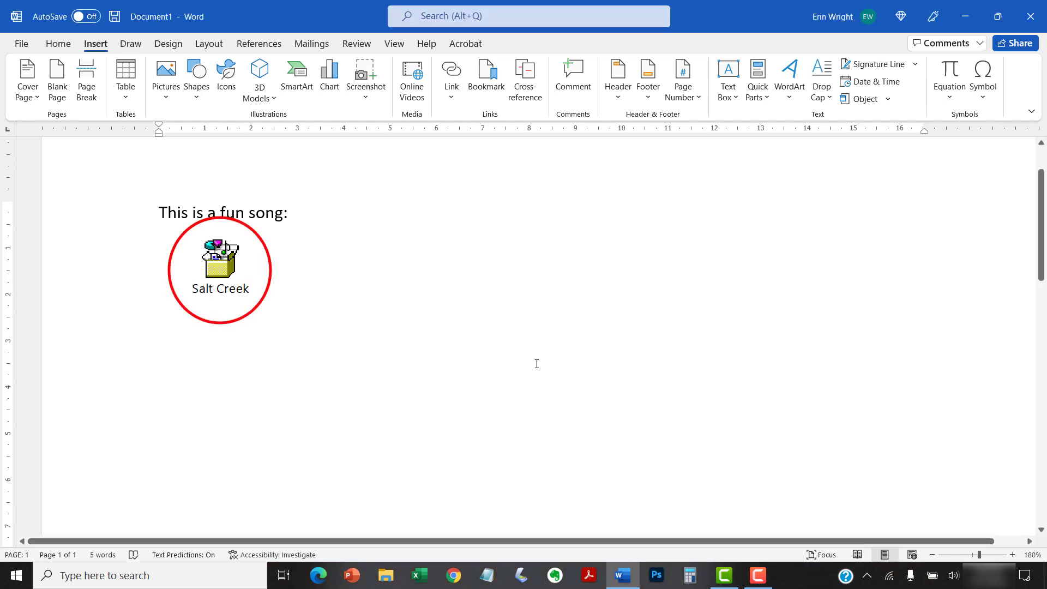
click(283, 311)
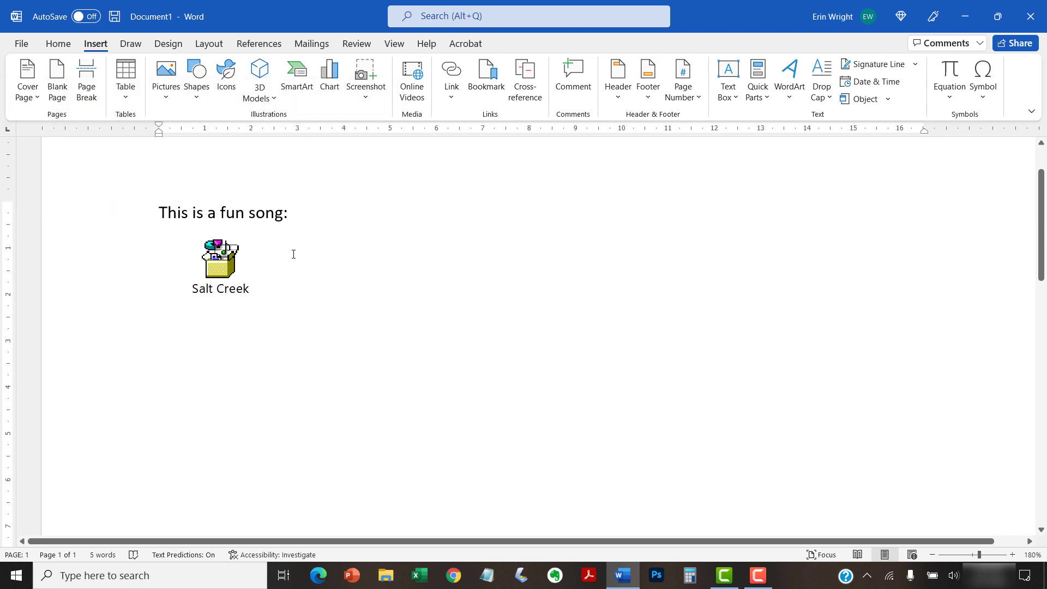
- Launch the Salt Creek MP3 from its icon, agreeing to open the package contents
double_click(219, 257)
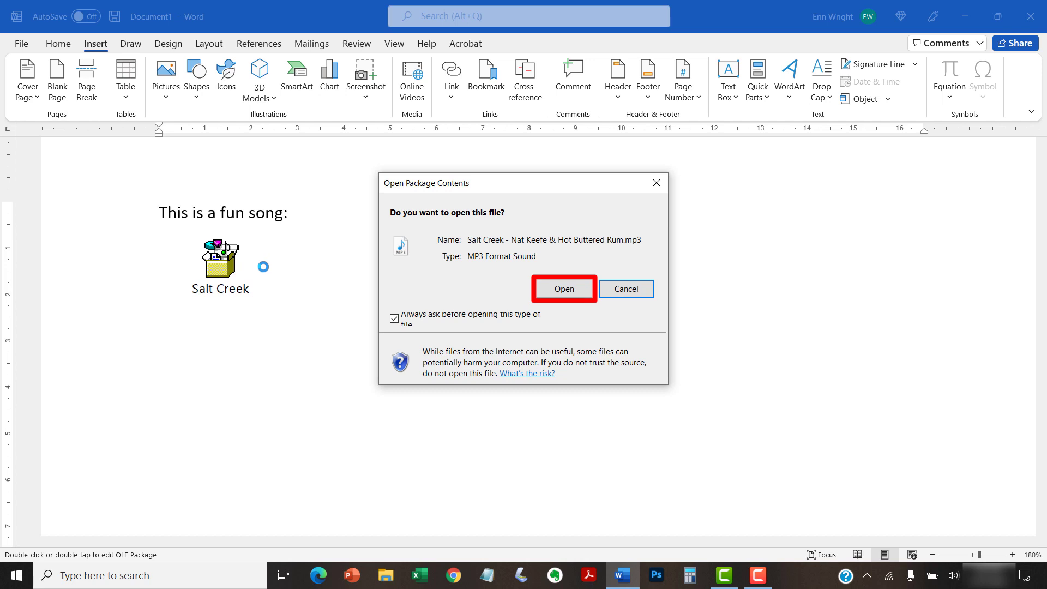
mouse_move(486, 287)
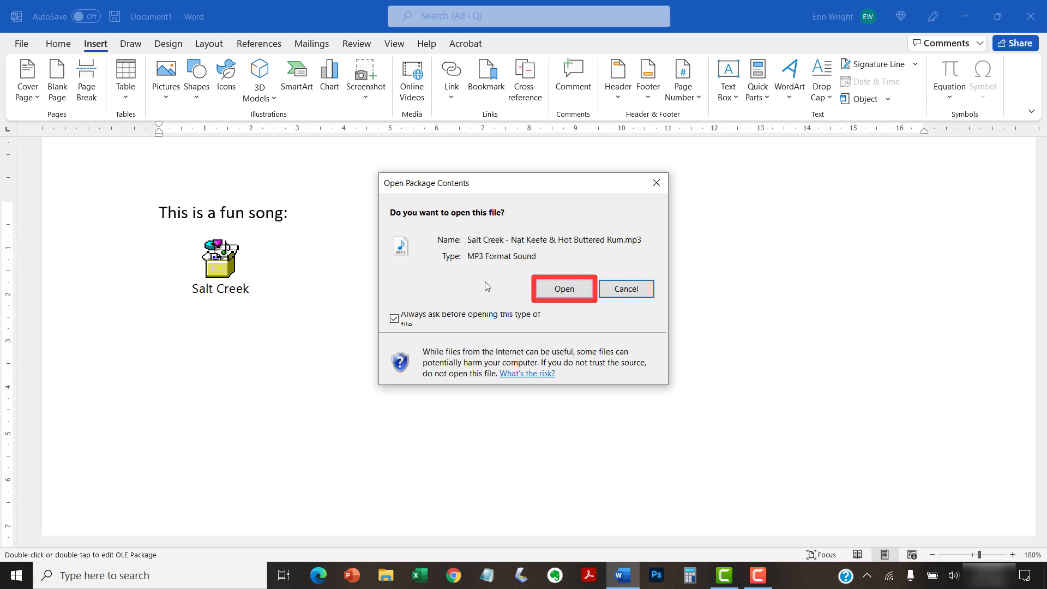
click(563, 288)
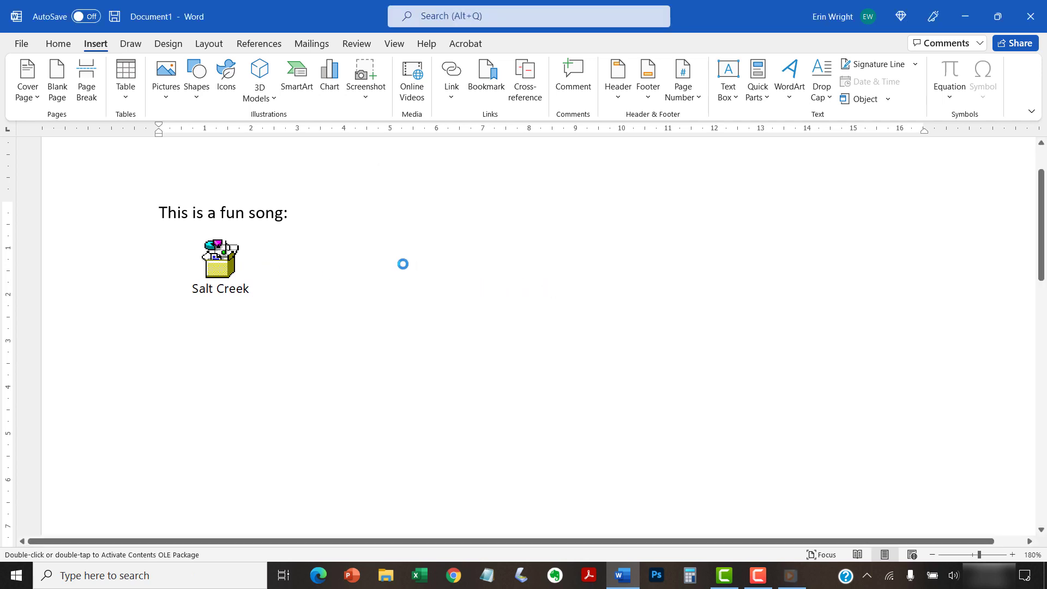
double_click(219, 256)
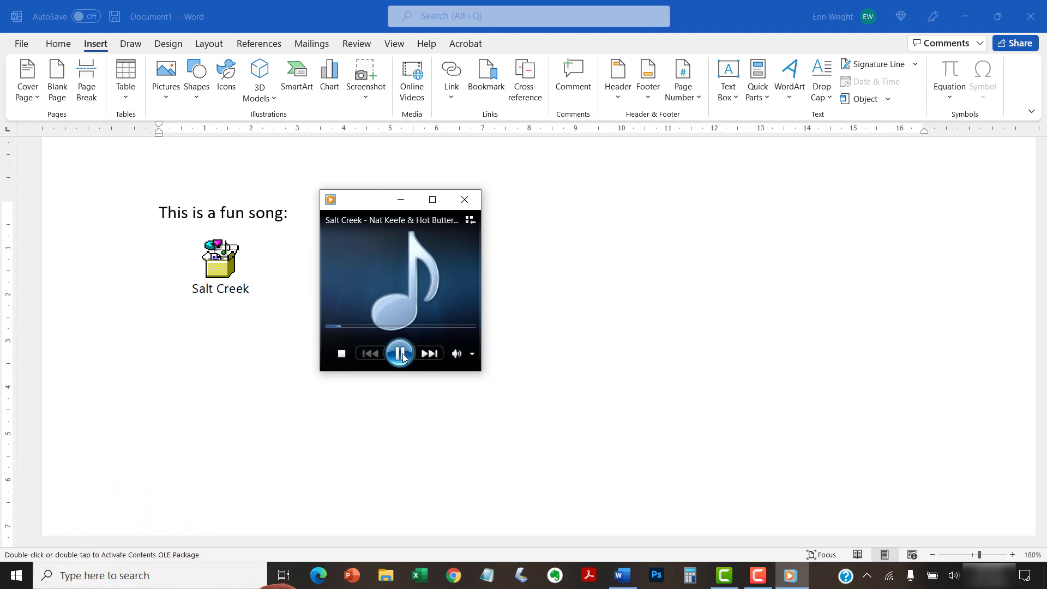
- Pause the song in Windows Media Player and close the player window
click(399, 352)
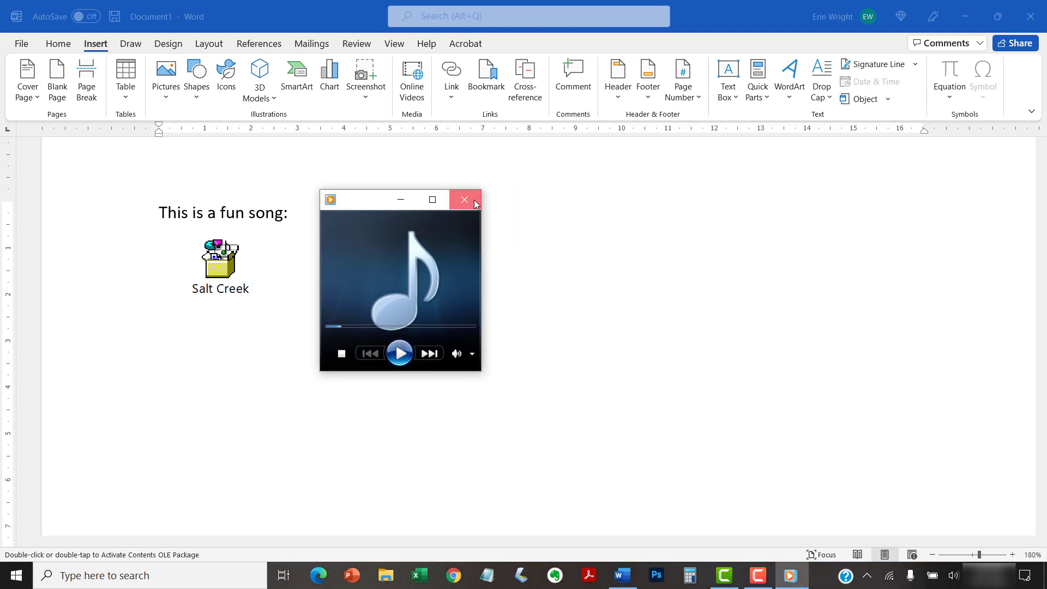
click(466, 198)
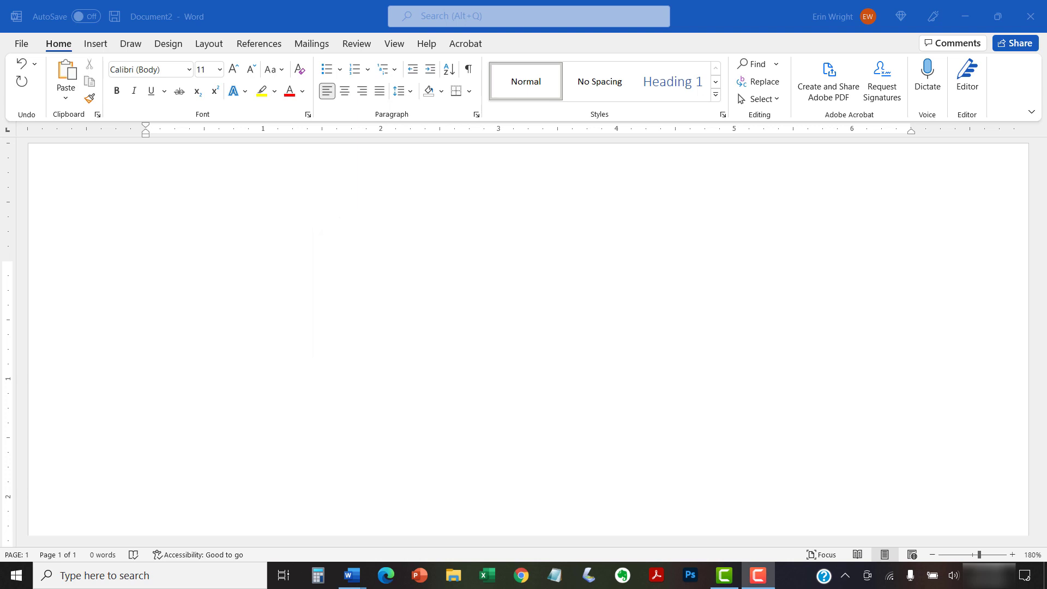
text(erinw)
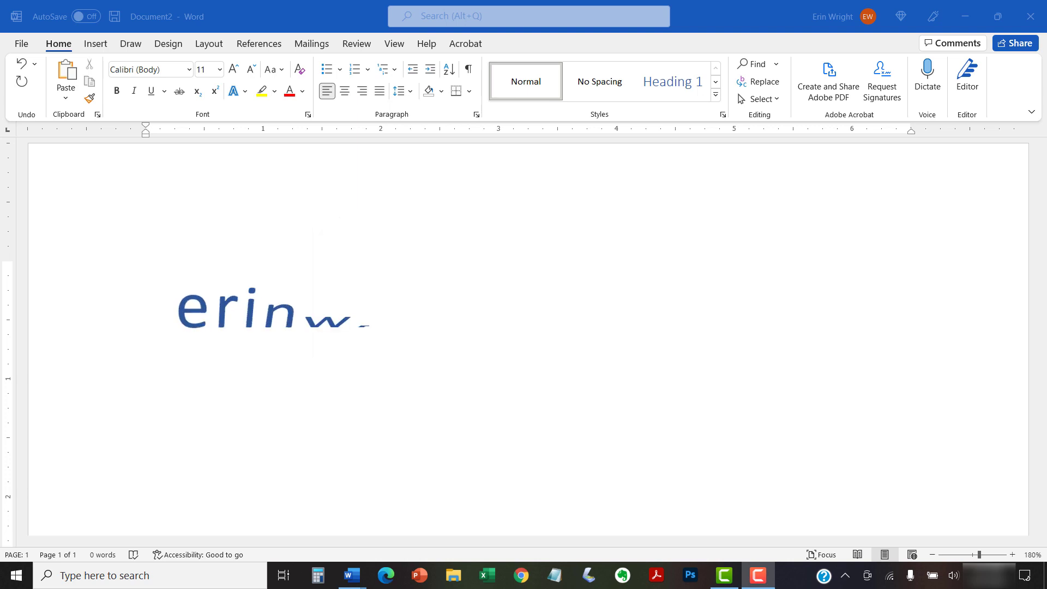
text(wrightwriting.com)
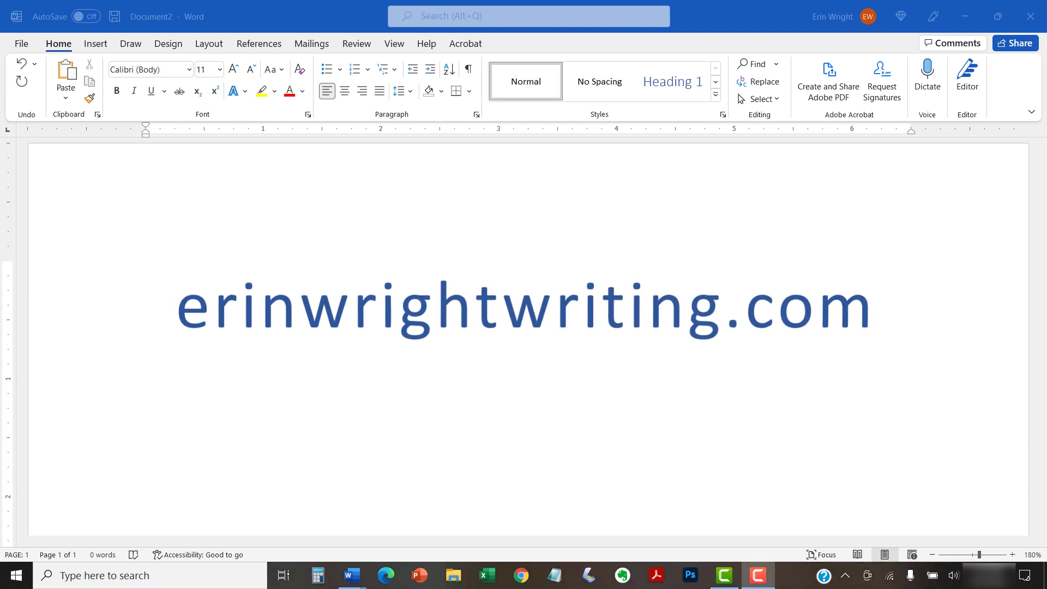